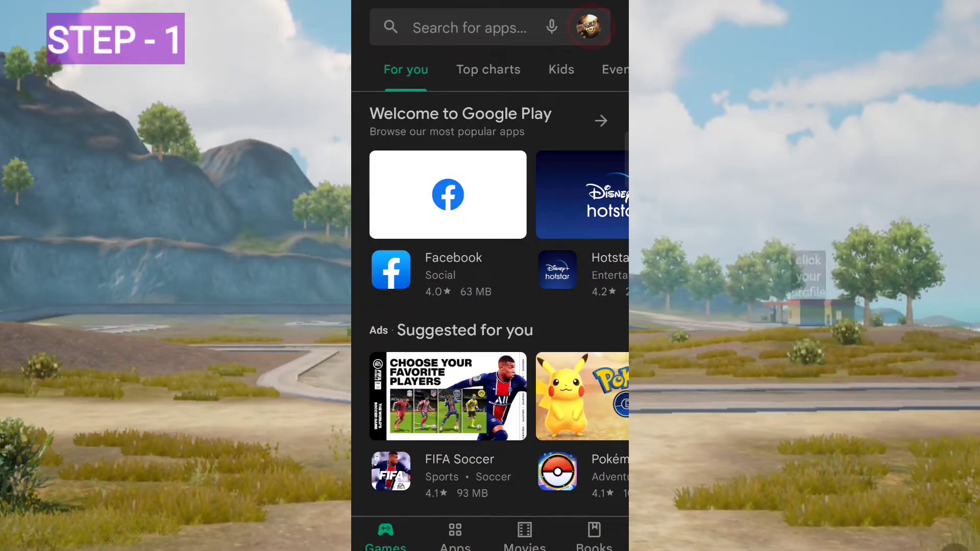
- From the profile avatar menu, view Play Protect's scan status and its settings
{"action": "left_click", "coordinate": [588, 26]}
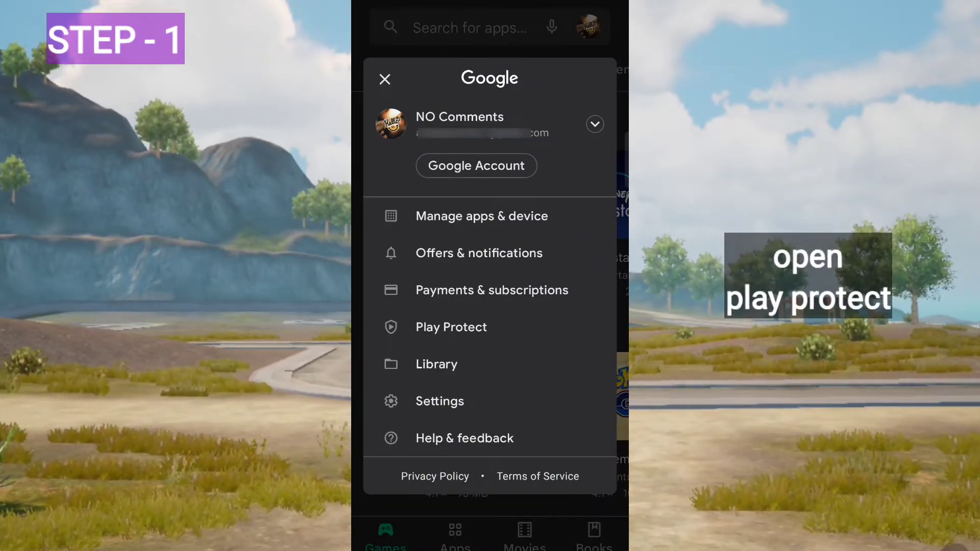
{"action": "left_click", "coordinate": [451, 327]}
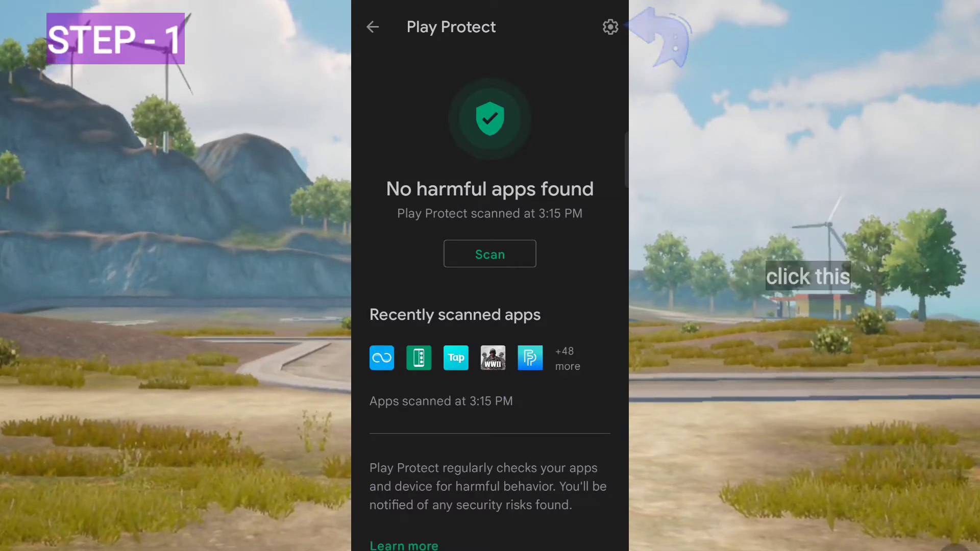
{"action": "left_click", "coordinate": [610, 26]}
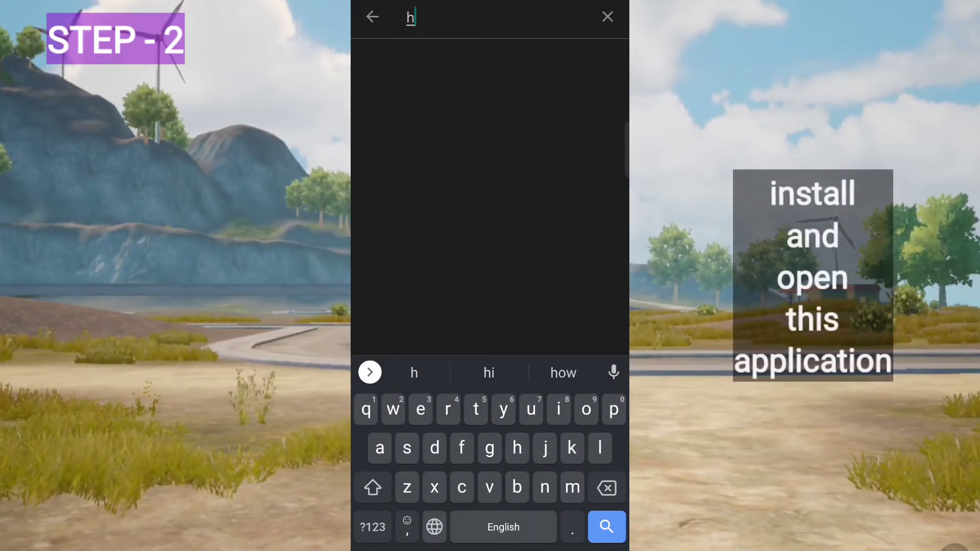
- Search 'hidden settings', view the Hidden Settings For Android listing and launch it
{"action": "type", "text": "id"}
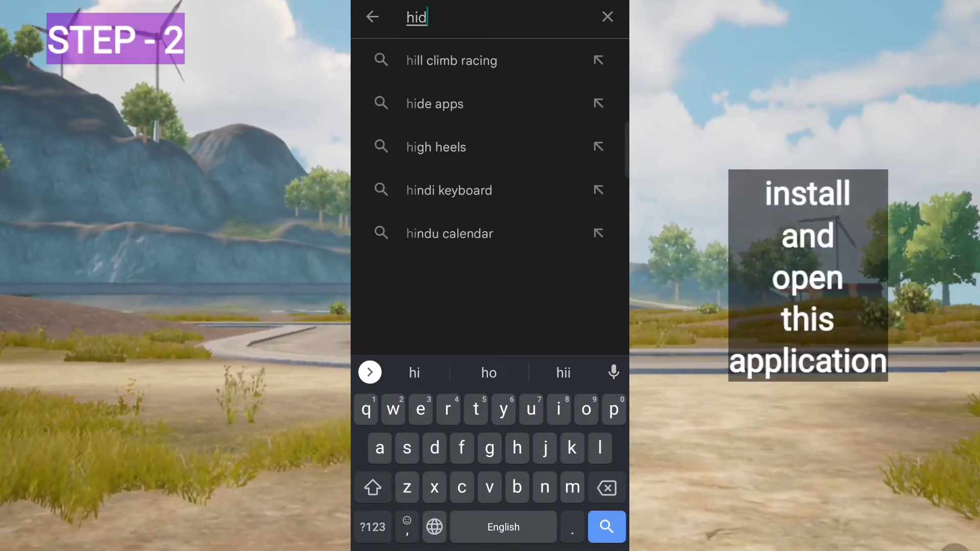
{"action": "type", "text": "den"}
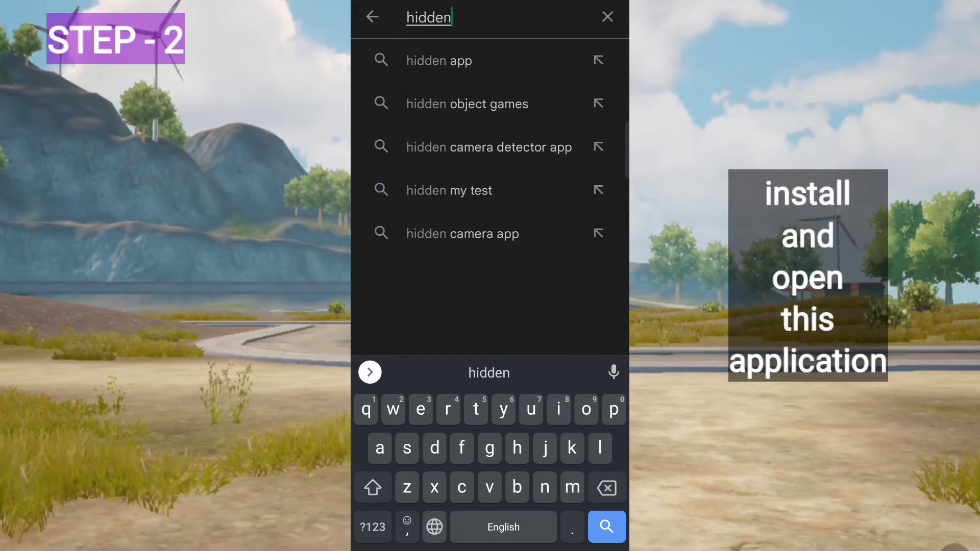
{"action": "type", "text": "sett"}
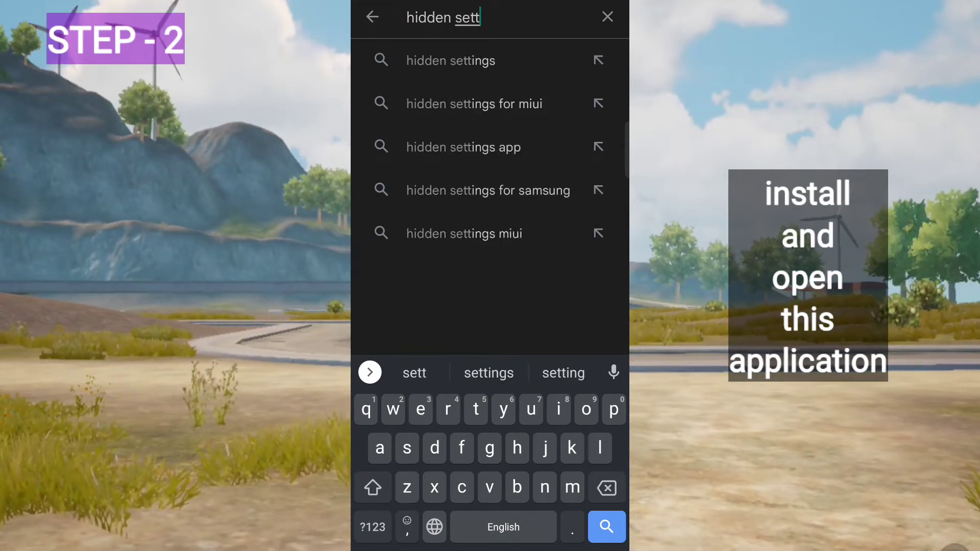
{"action": "left_click", "coordinate": [450, 60]}
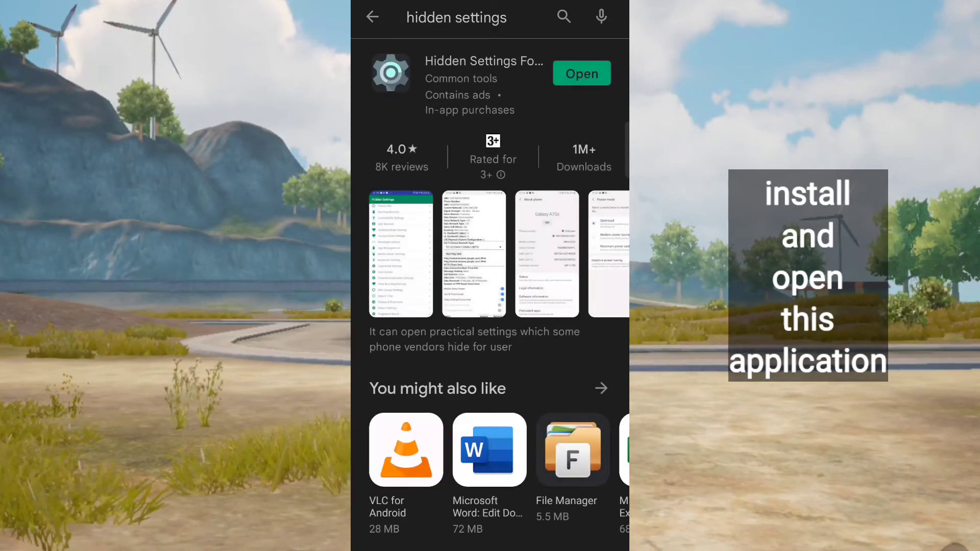
{"action": "left_click", "coordinate": [483, 74]}
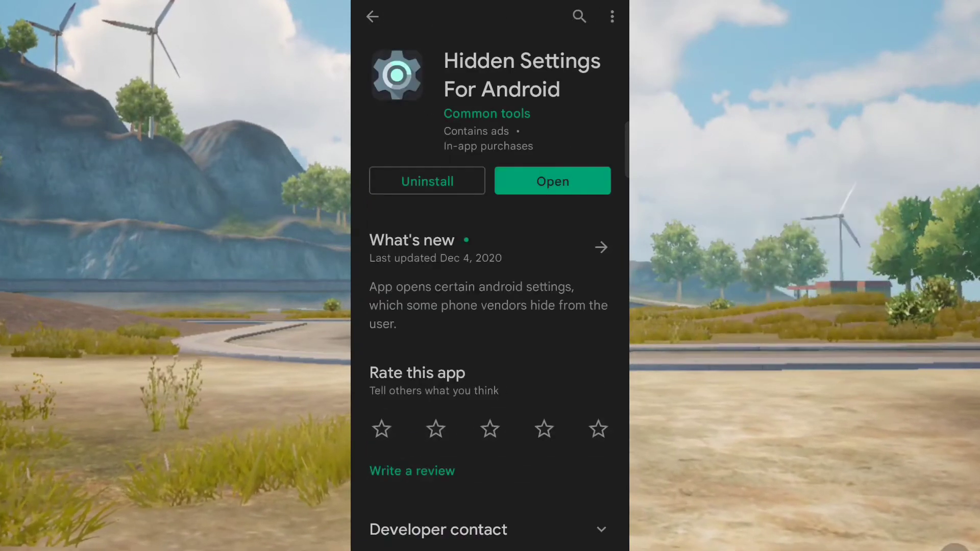
{"action": "left_click", "coordinate": [552, 181]}
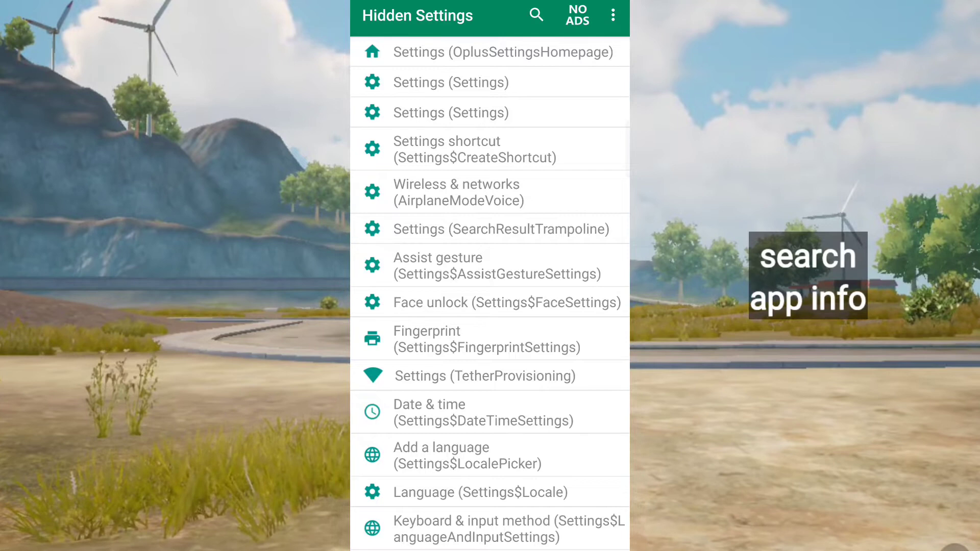
- Search the hidden settings list for 'app info' to reach the ManageApplications entry
{"action": "left_click", "coordinate": [534, 16]}
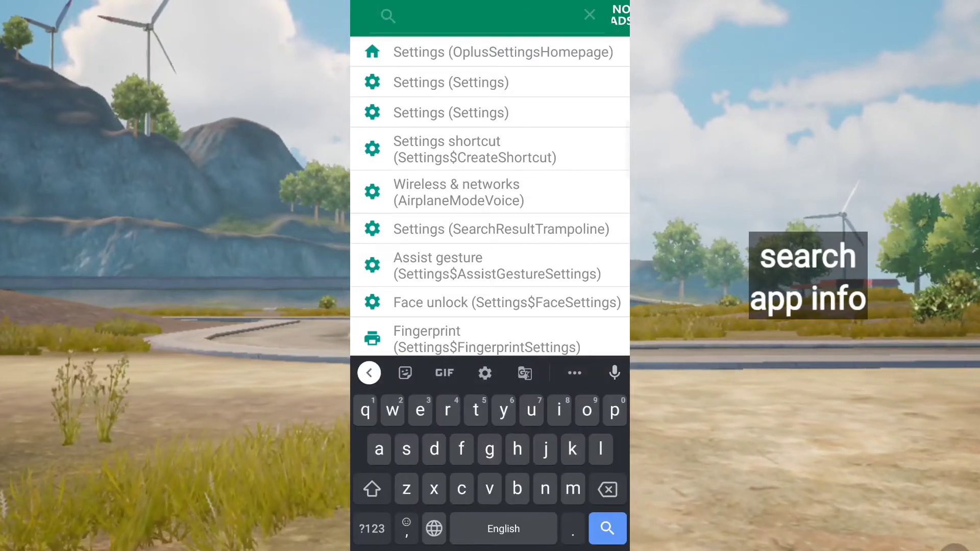
{"action": "type", "text": "app"}
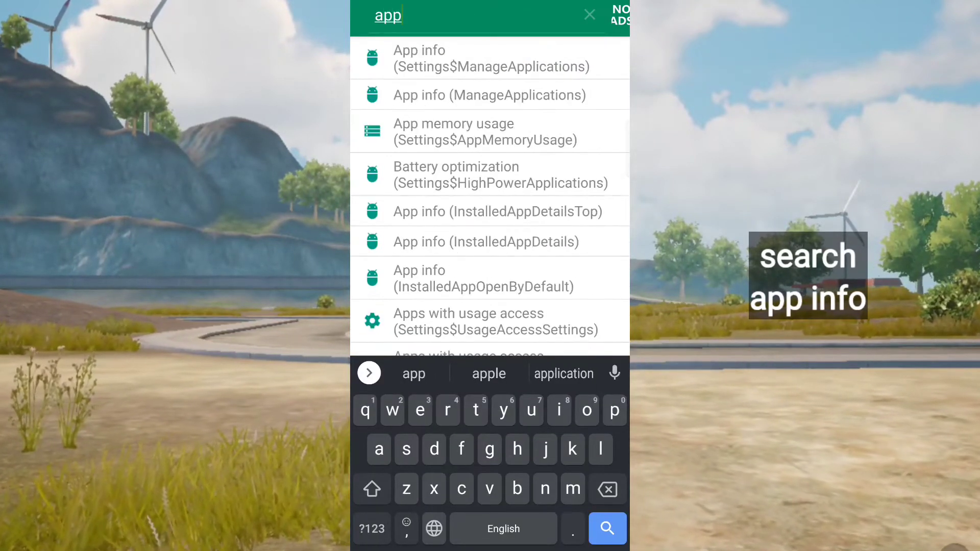
{"action": "type", "text": "in"}
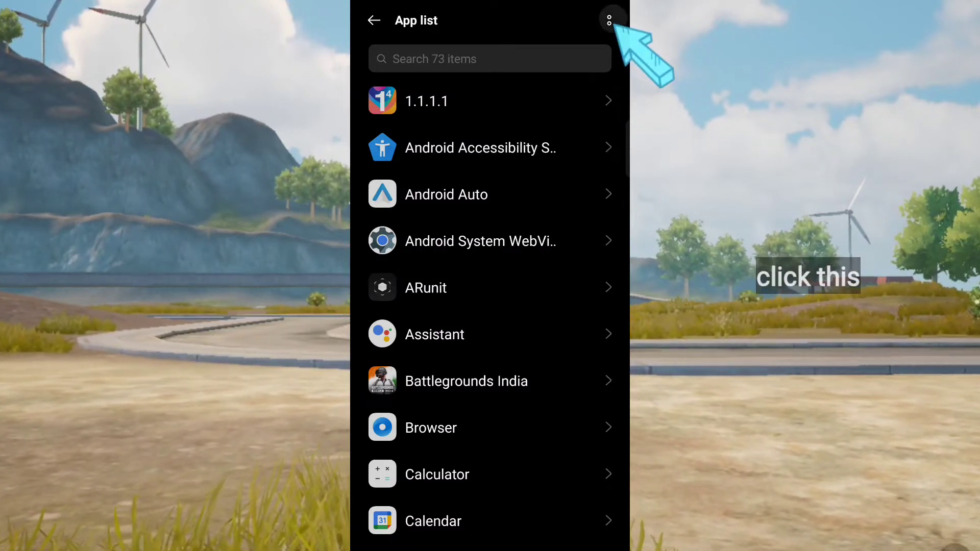
- Enable Show system in the app list and scroll down toward Package installer
{"action": "left_click", "coordinate": [611, 19]}
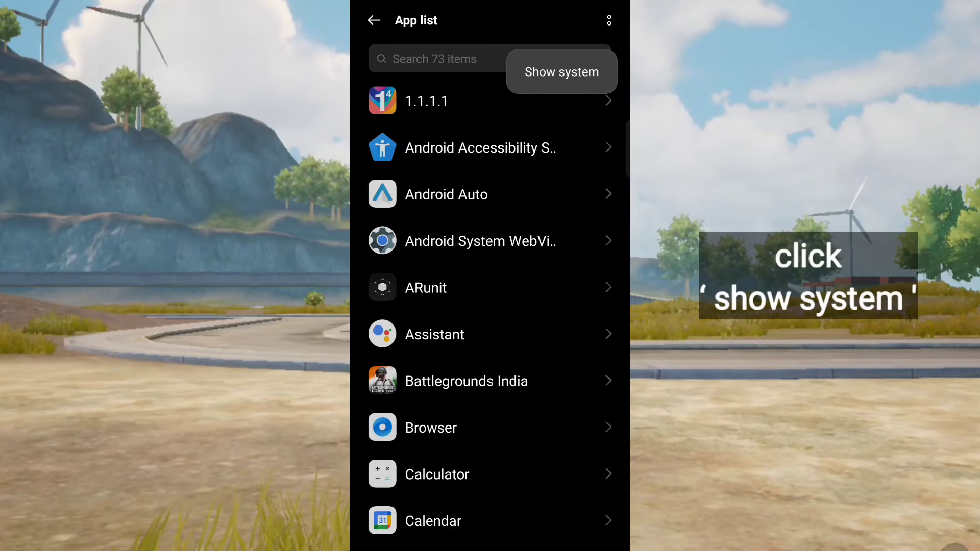
{"action": "left_click", "coordinate": [561, 72]}
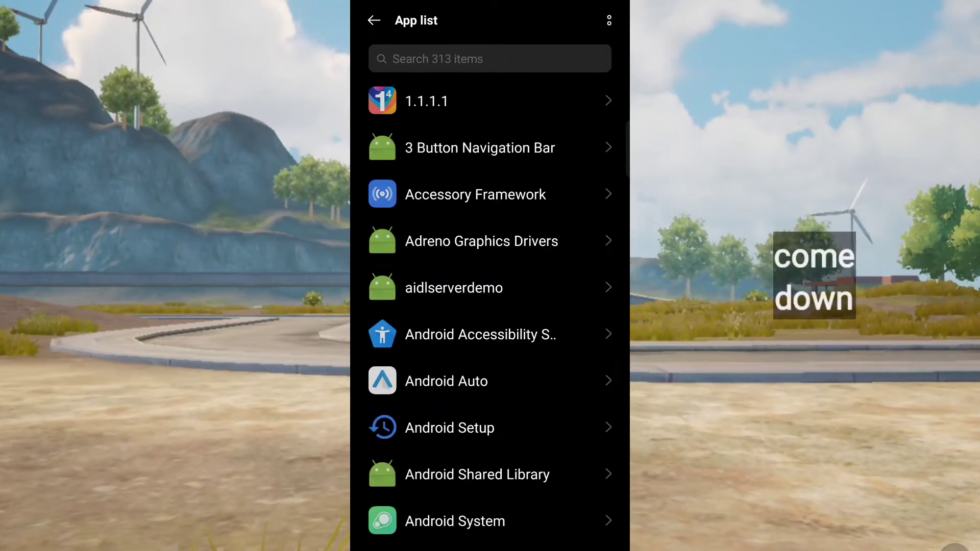
{"action": "scroll", "scroll_direction": "down", "scroll_amount": 3}
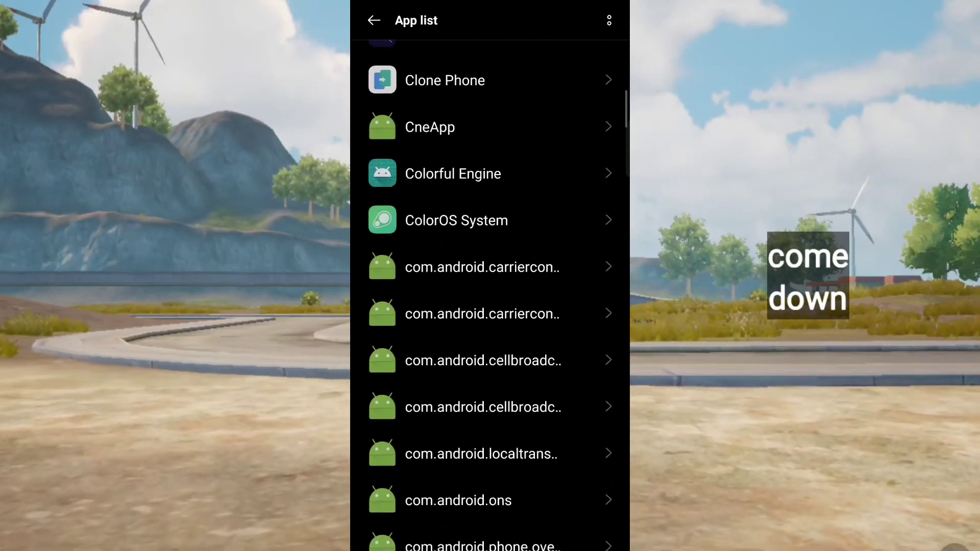
{"action": "scroll", "scroll_direction": "down", "scroll_amount": 3}
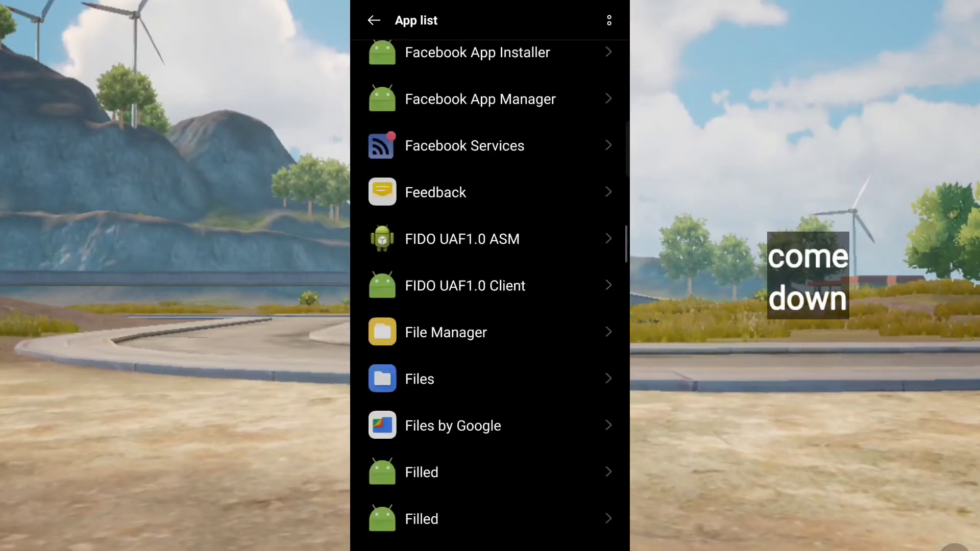
{"action": "scroll", "scroll_direction": "down", "scroll_amount": 3}
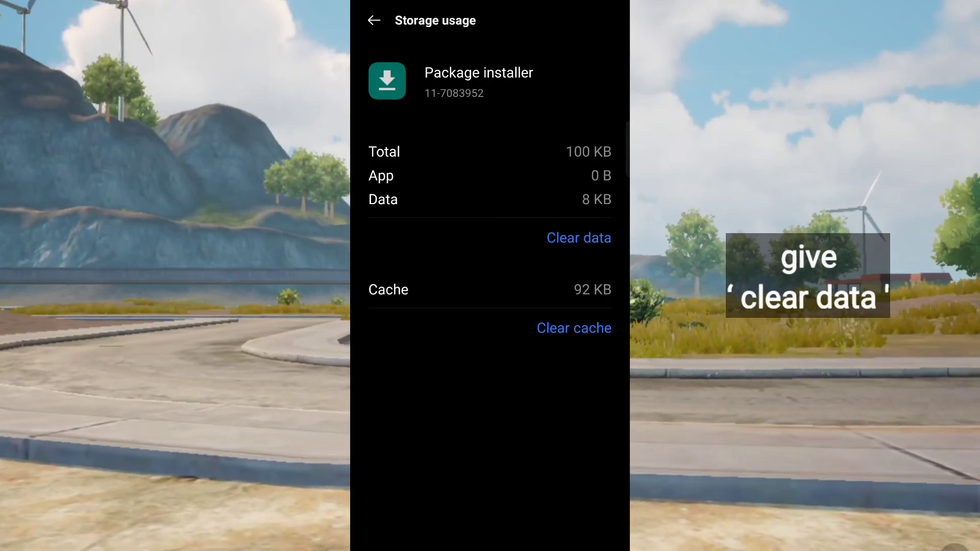
- Clear Package installer's data and confirm, leaving storage, data and cache at 0 B
{"action": "left_click", "coordinate": [578, 238]}
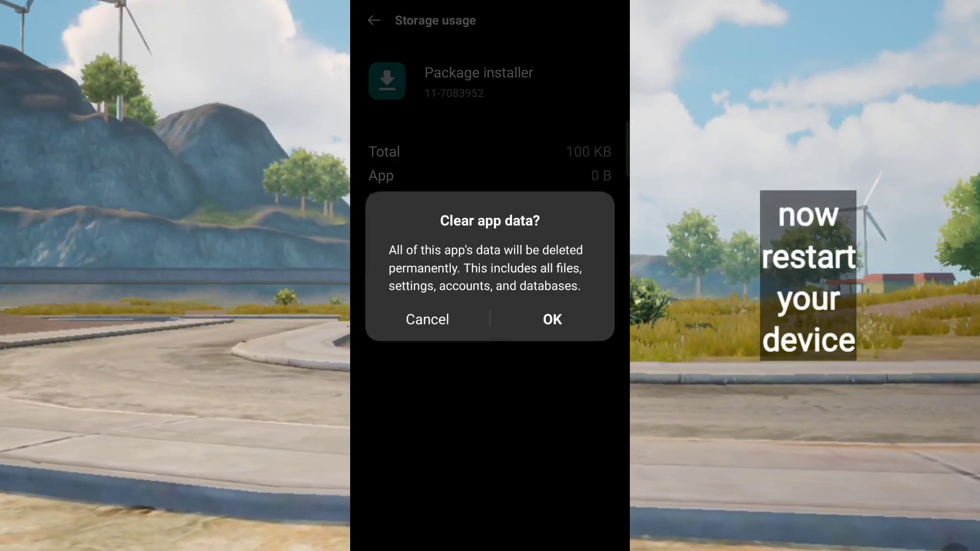
{"action": "left_click", "coordinate": [551, 320]}
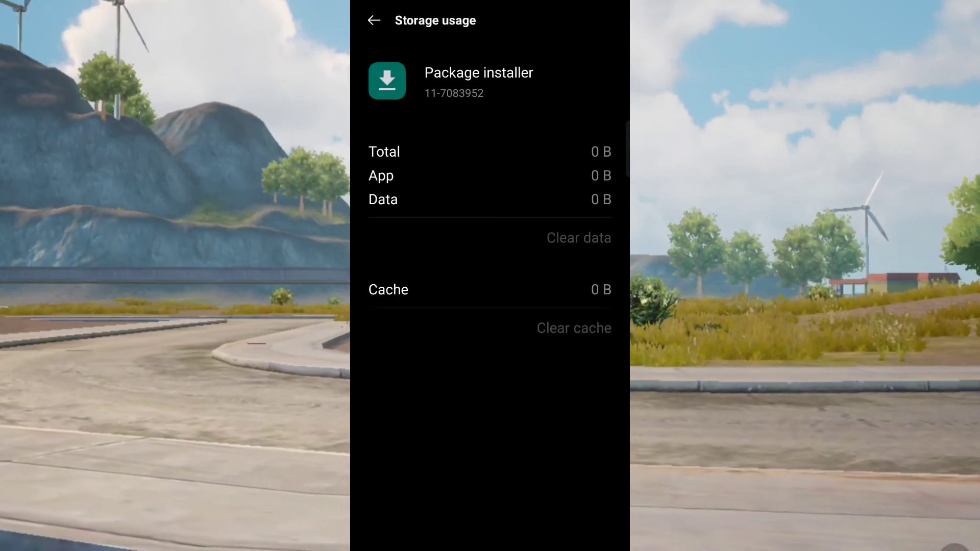